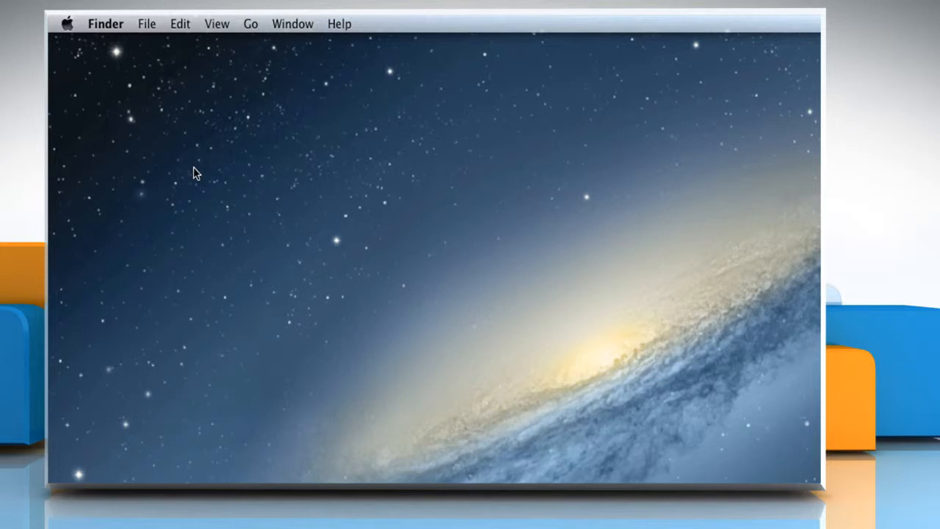
mouse_move(250, 41)
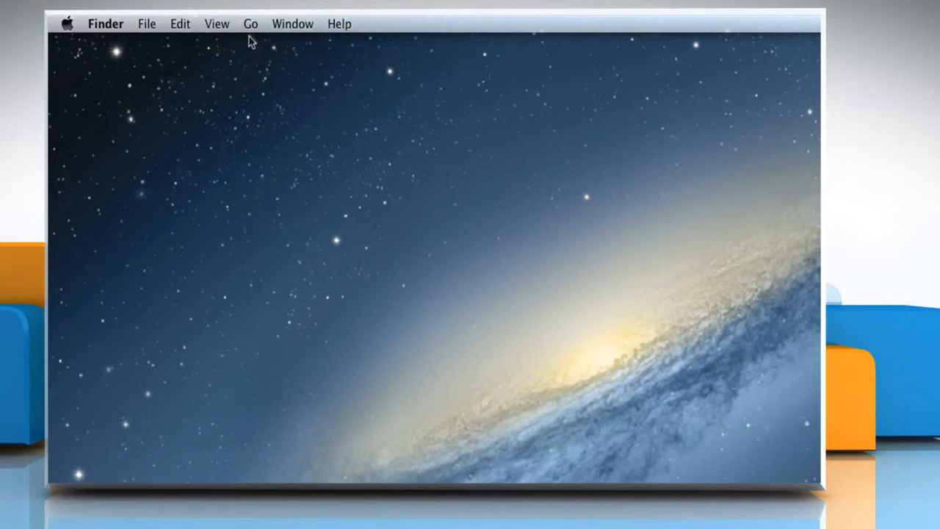
Jump to the Applications folder from the Finder Go menu
left_click(249, 23)
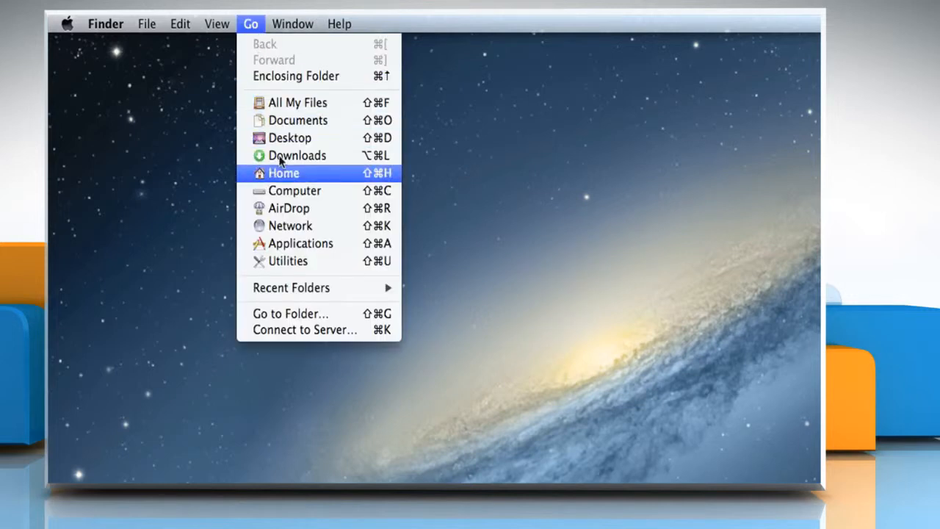
left_click(300, 244)
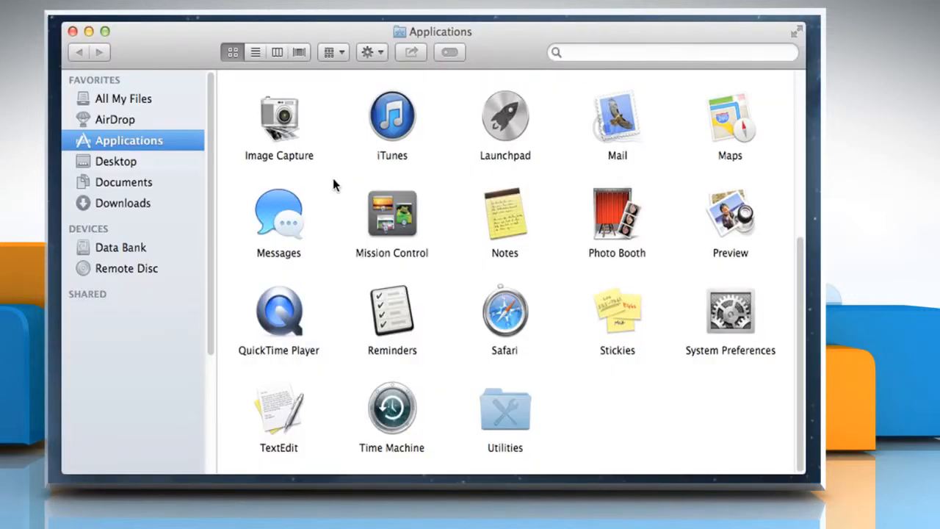
mouse_move(285, 318)
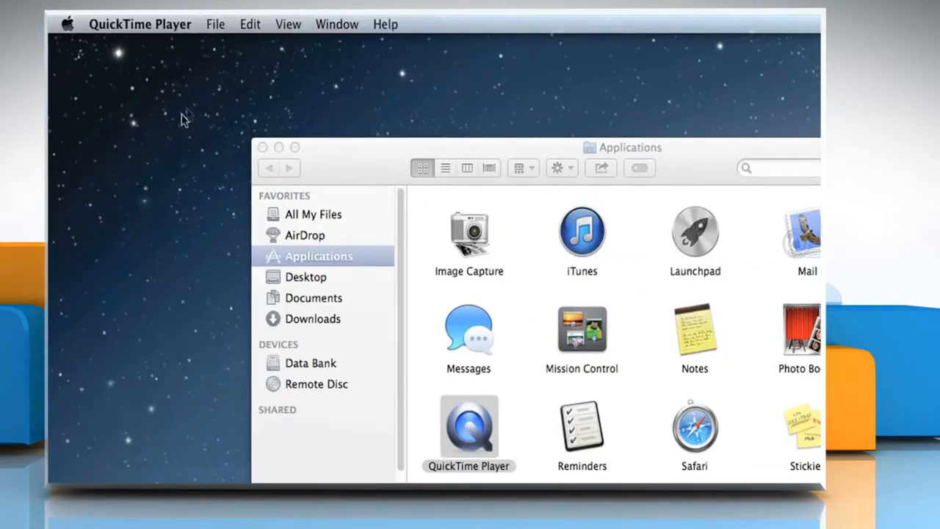
mouse_move(223, 44)
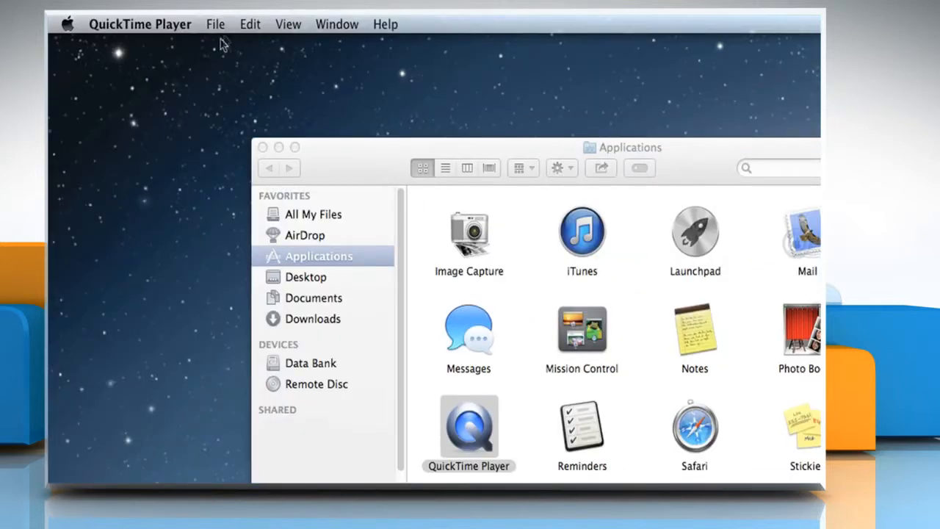
Open iYogi.mp4 from the Downloads folder in QuickTime Player
left_click(214, 23)
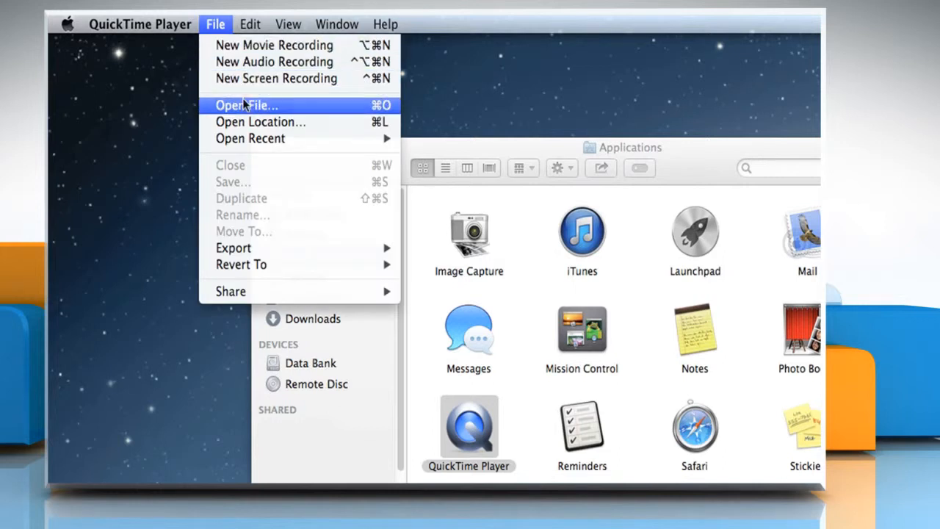
left_click(246, 106)
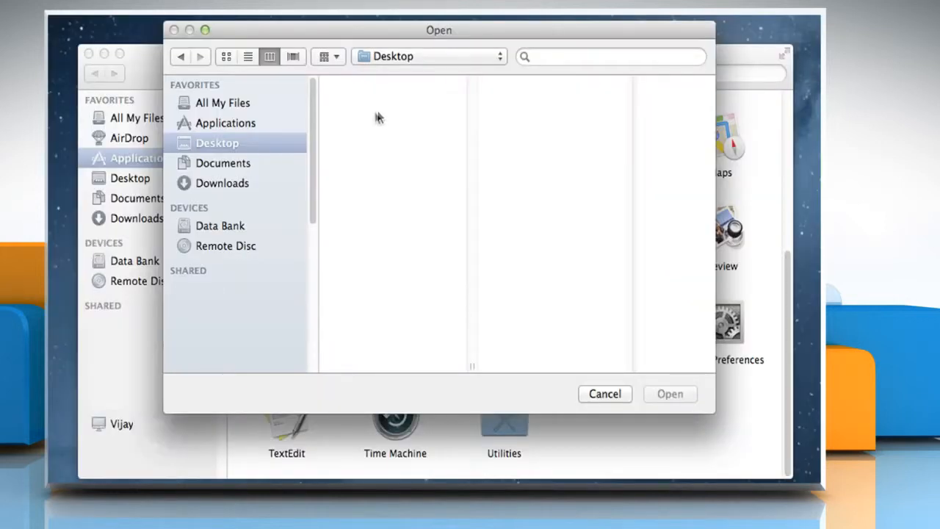
mouse_move(249, 185)
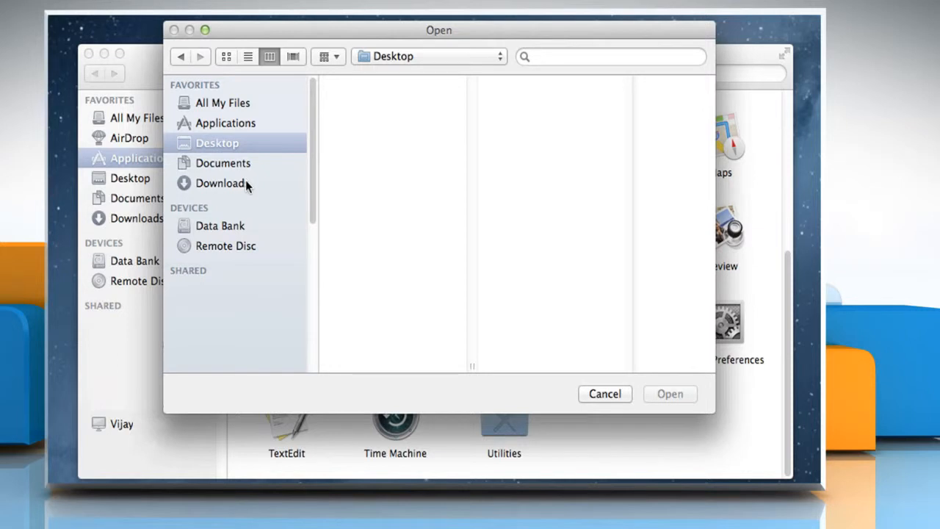
left_click(220, 183)
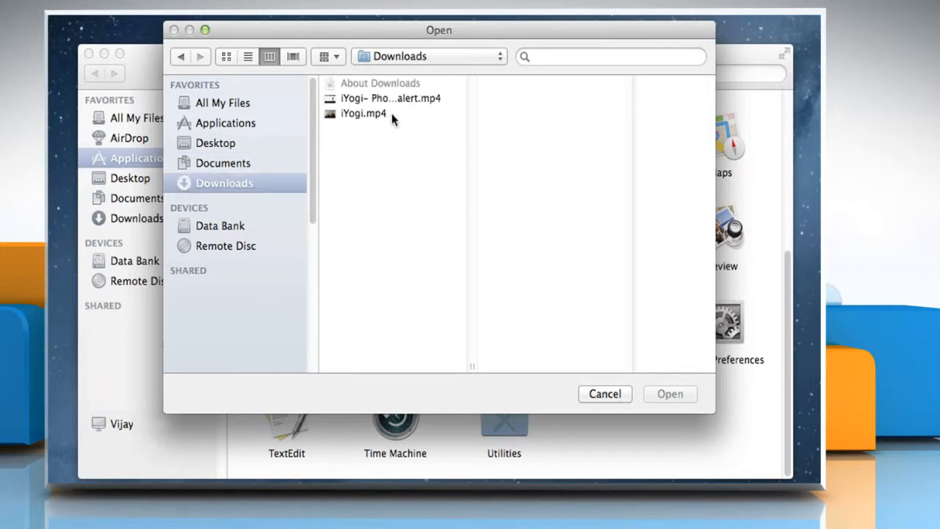
left_click(364, 113)
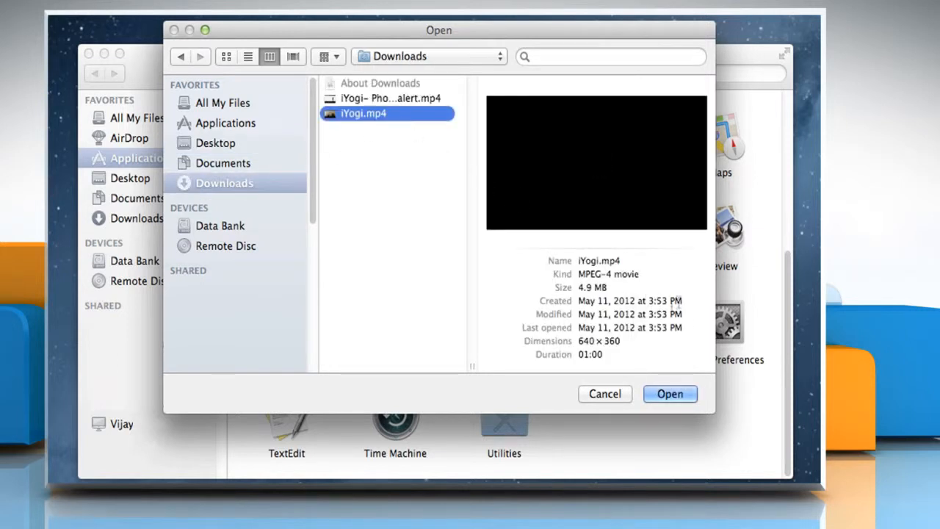
left_click(670, 394)
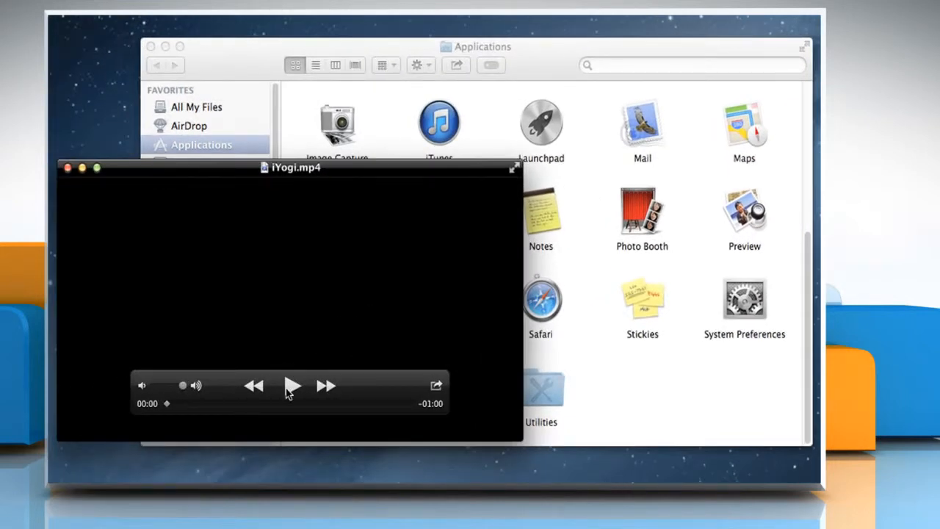
Start iYogi.mp4 playing
left_click(294, 385)
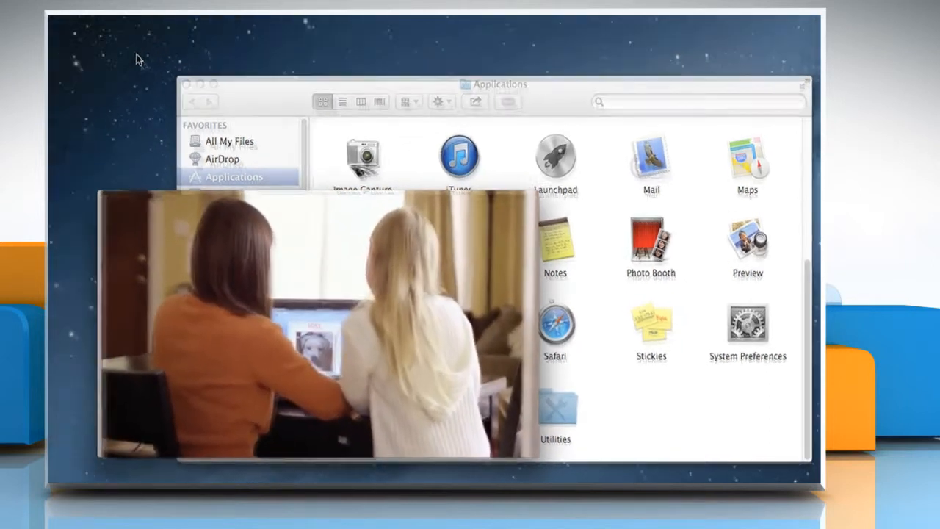
left_click(279, 22)
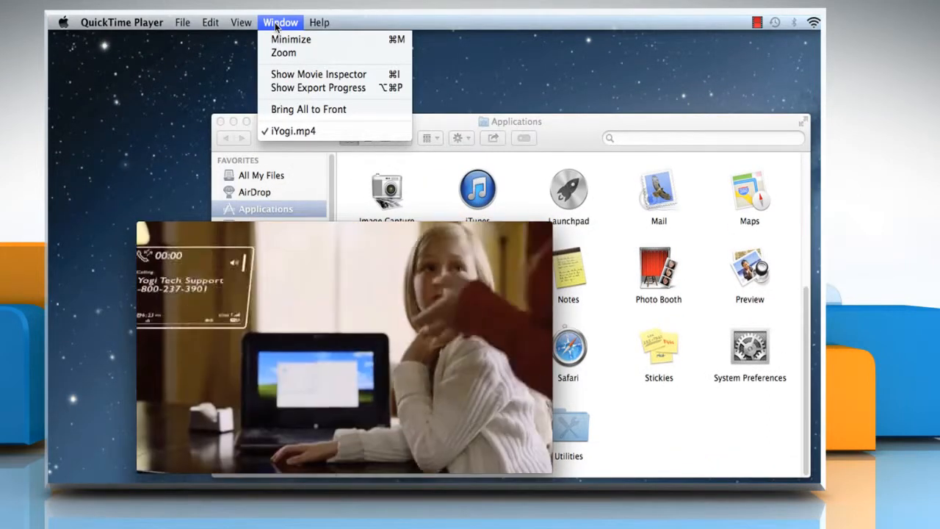
mouse_move(318, 73)
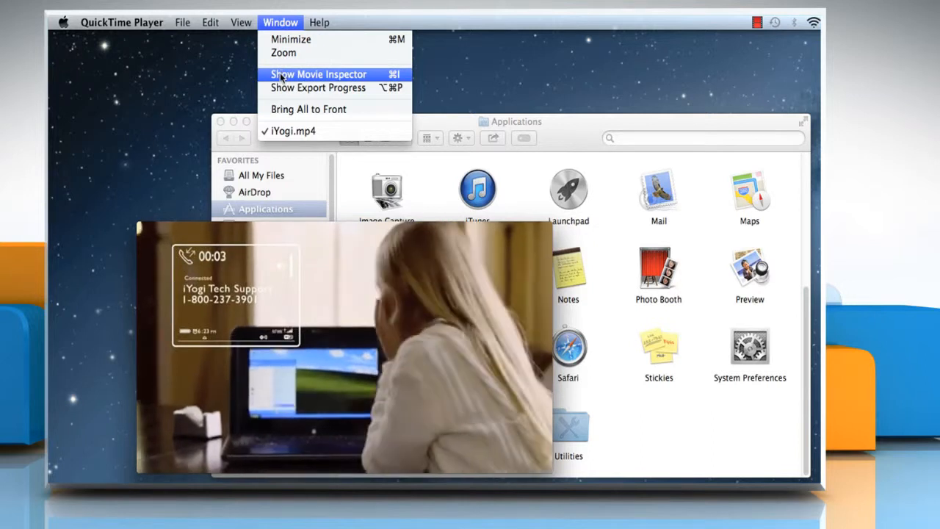
Show the Movie Inspector listing iYogi.mp4's format, FPS, data size and rate
left_click(317, 73)
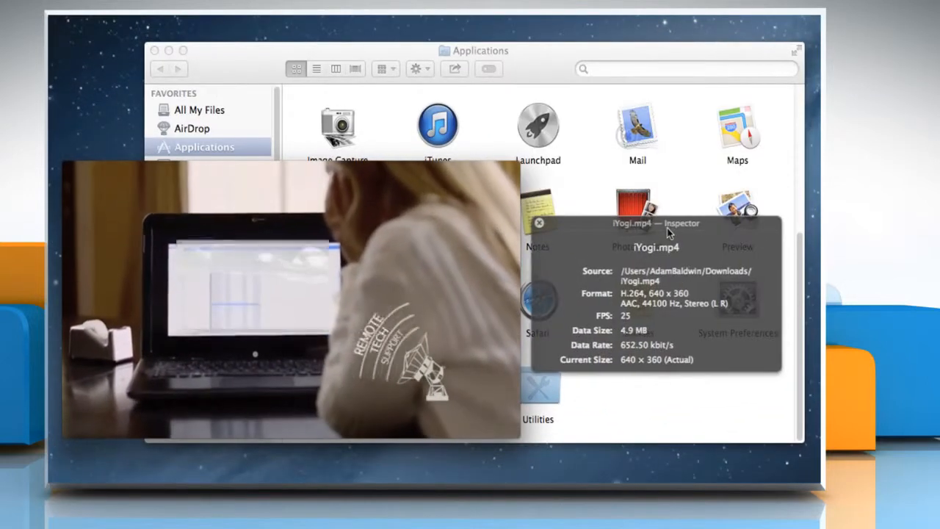